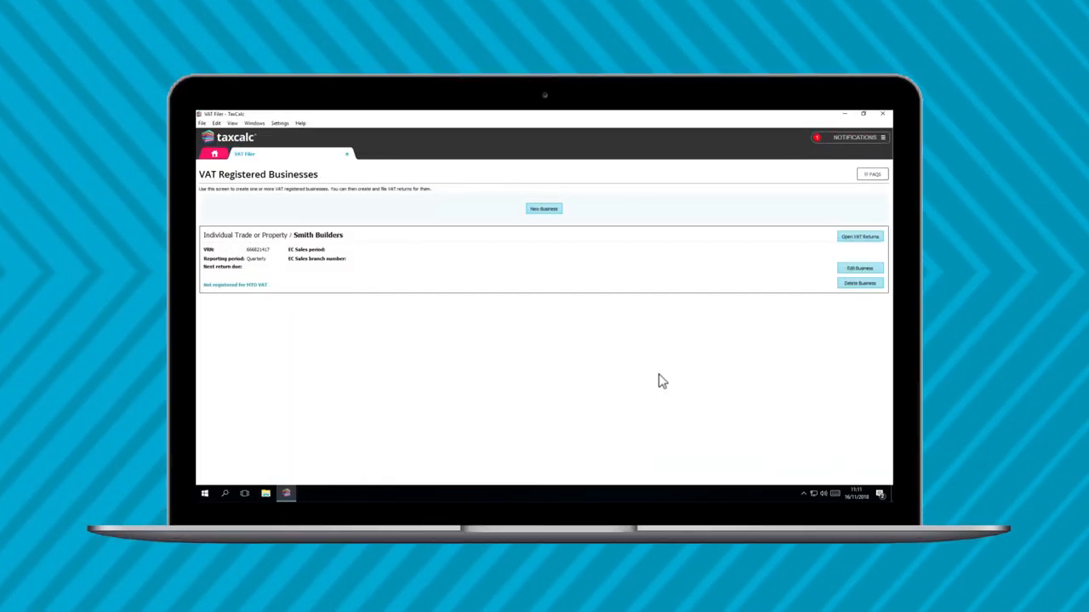
Open the VAT return period list for Smith Builders.
click(861, 113)
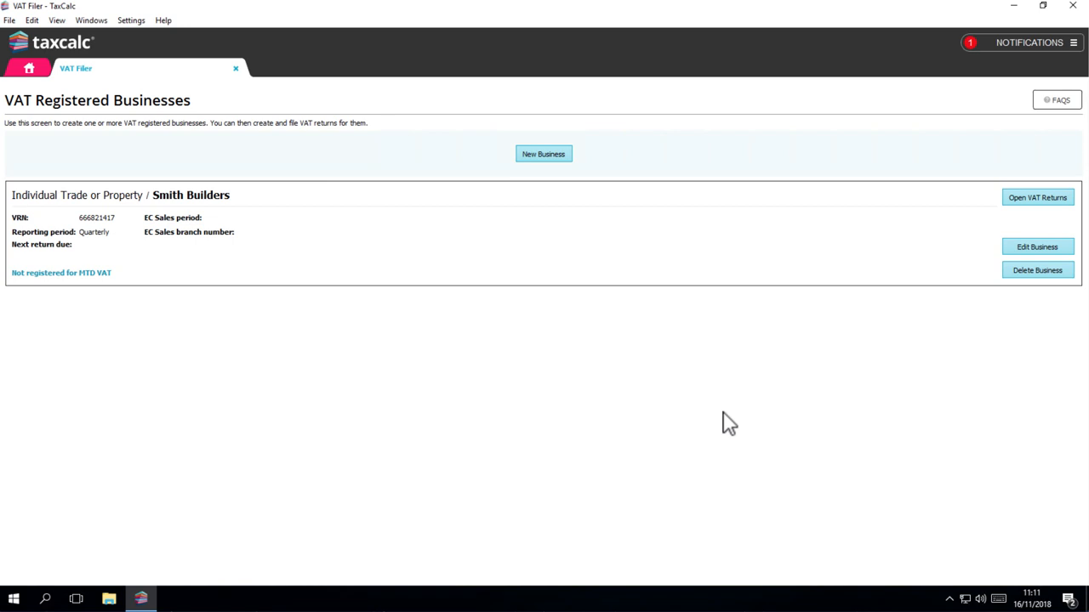
mouse_move(1009, 227)
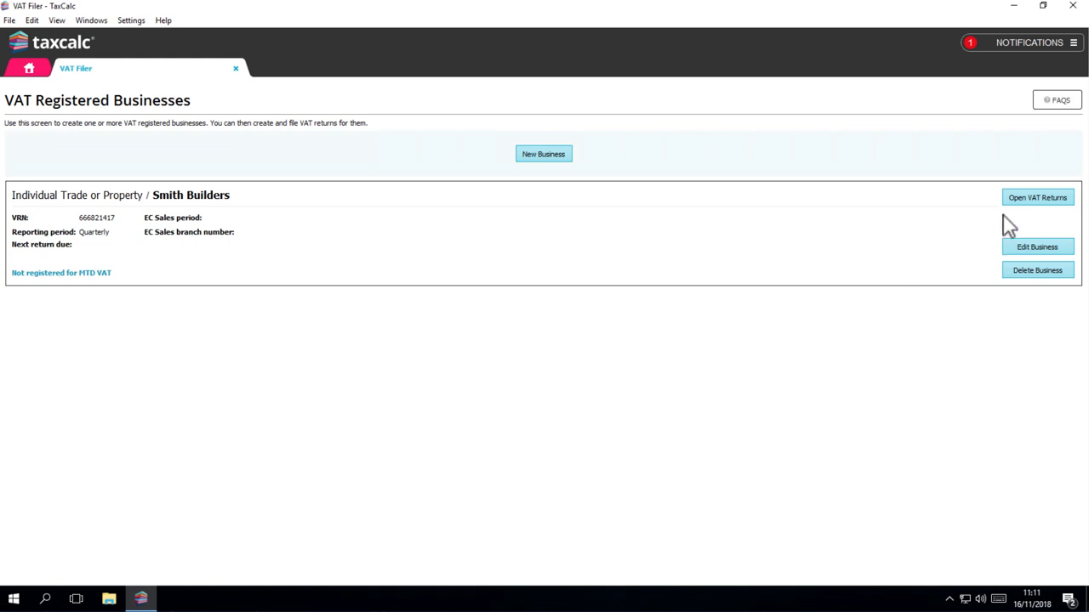
click(1037, 197)
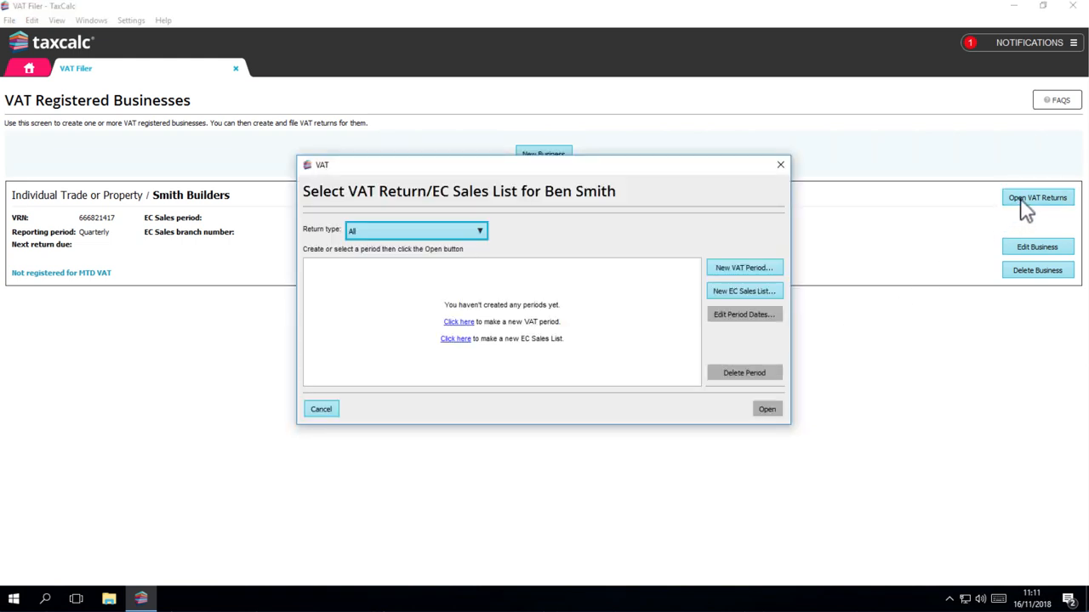
mouse_move(808, 283)
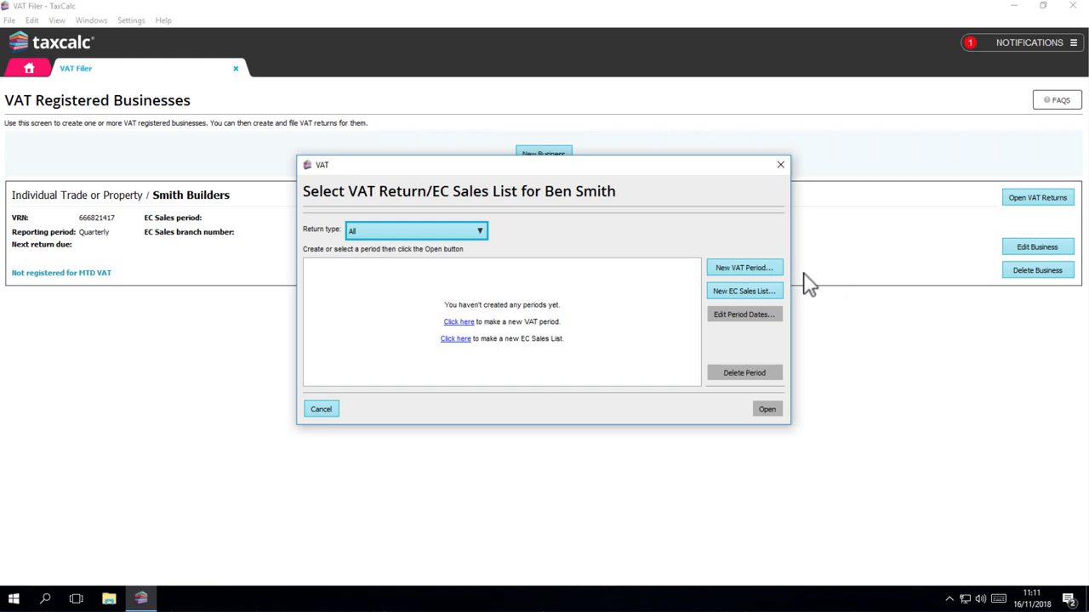
mouse_move(745, 267)
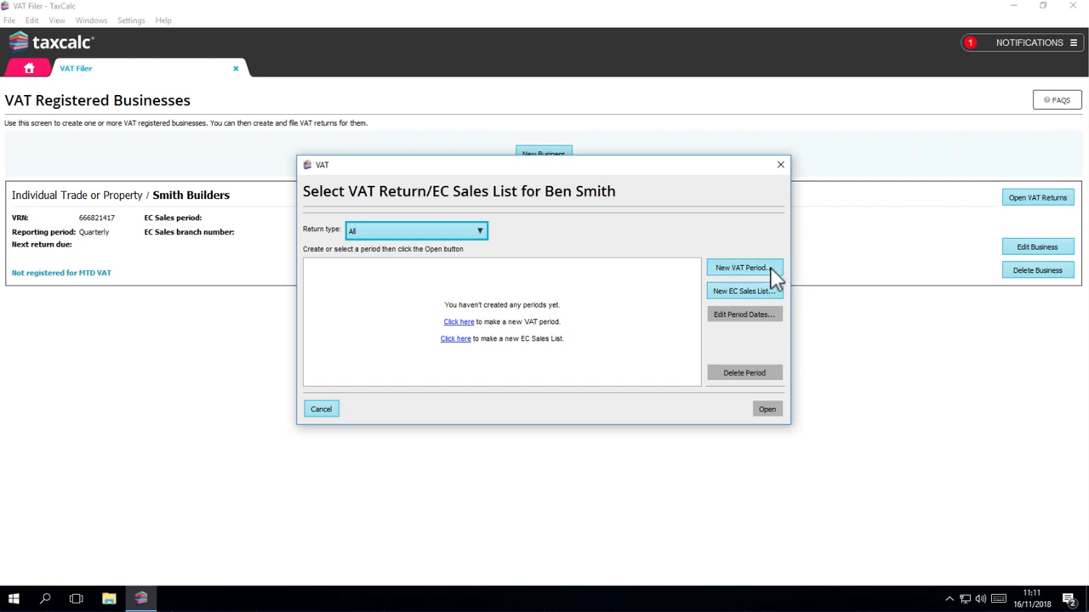
Start a new VAT period dated 01/01/2017 to 31/03/2017.
click(742, 267)
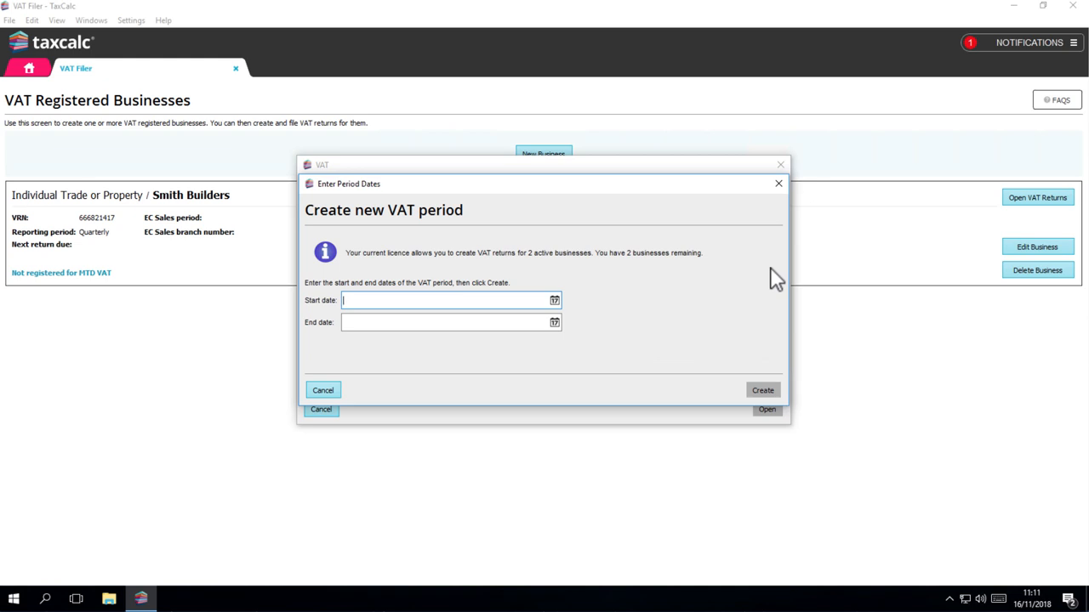
text(010120)
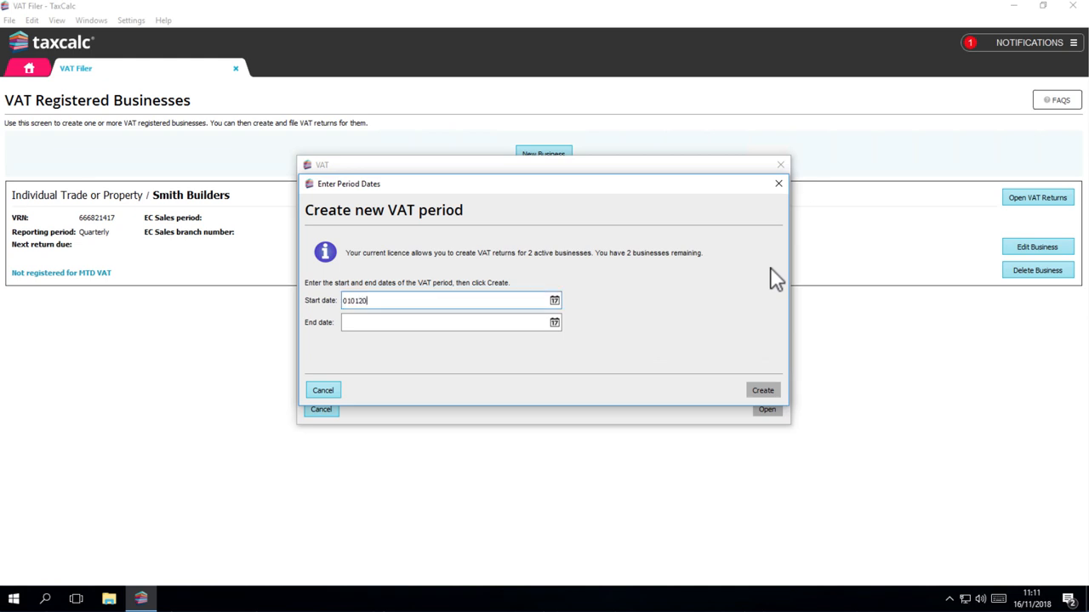
text(01/01/2017)
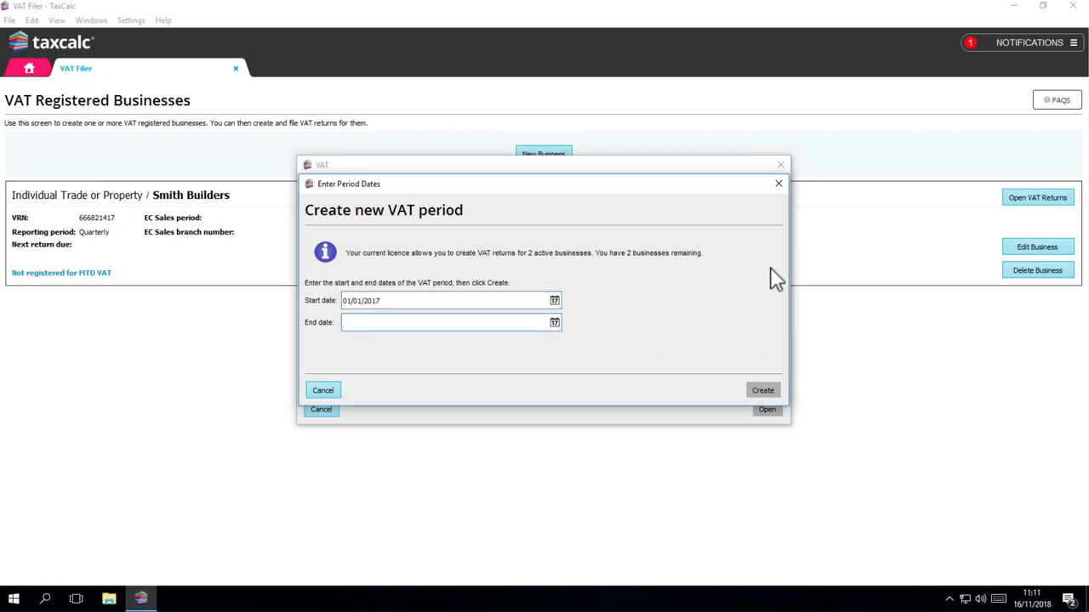
text(31032017)
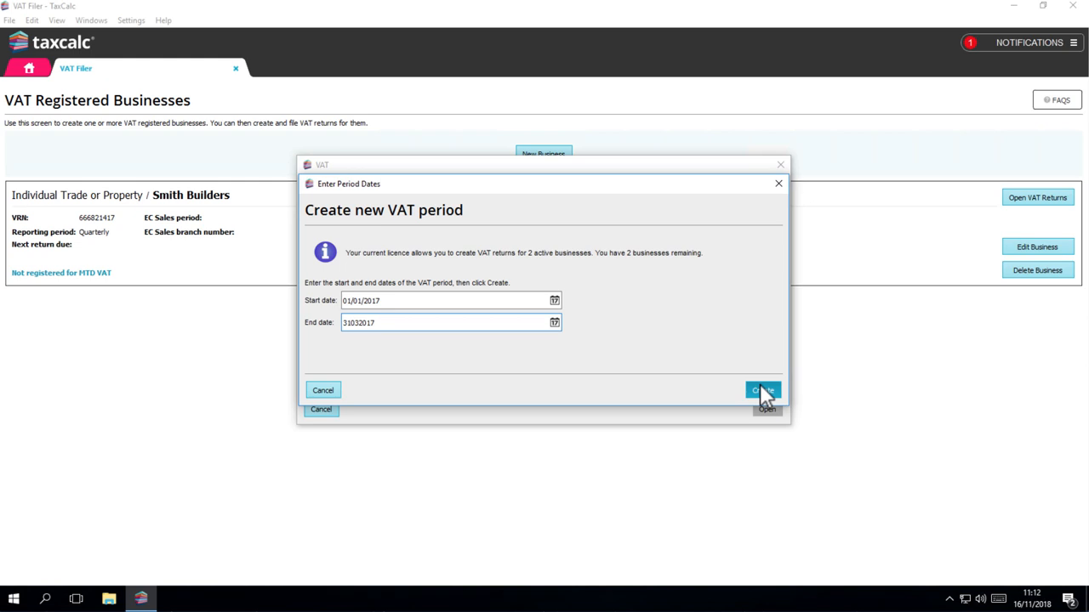
Create the 01 Jan–31 Mar 2017 period and open its VAT100 return.
click(761, 390)
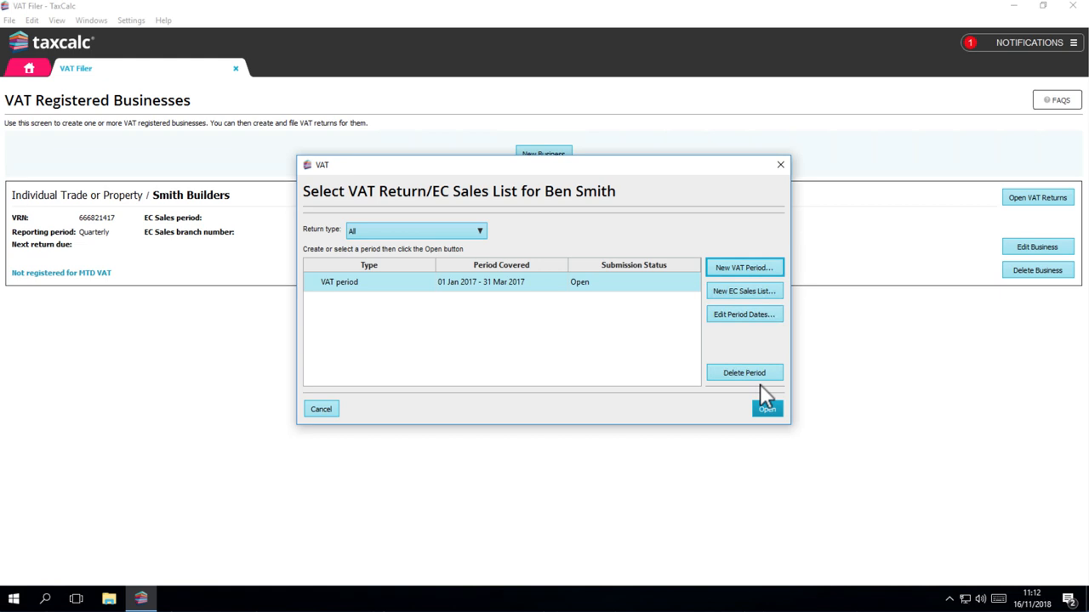
mouse_move(764, 401)
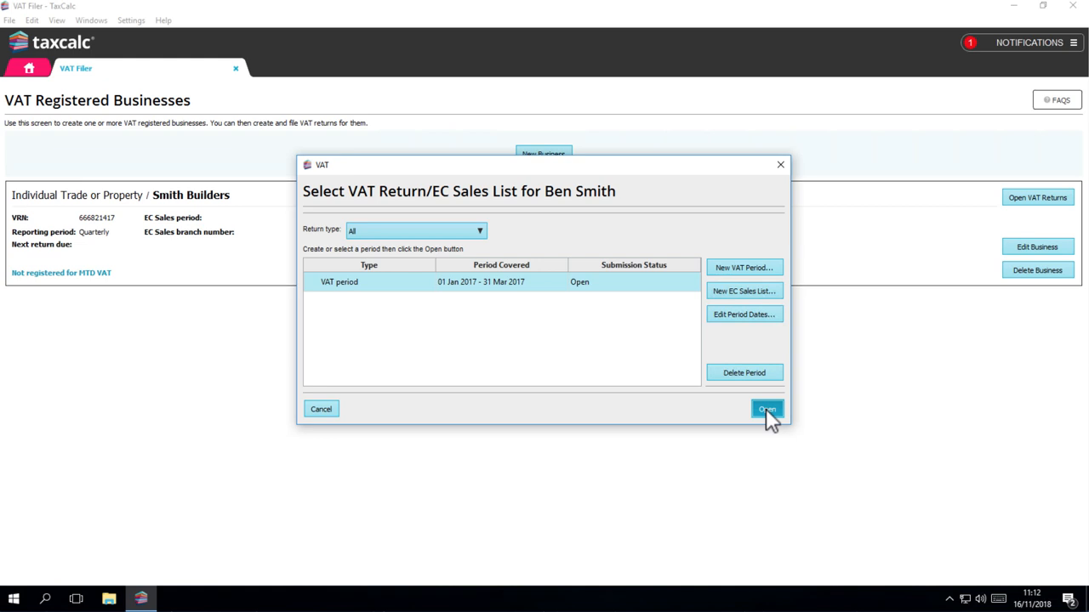
click(766, 409)
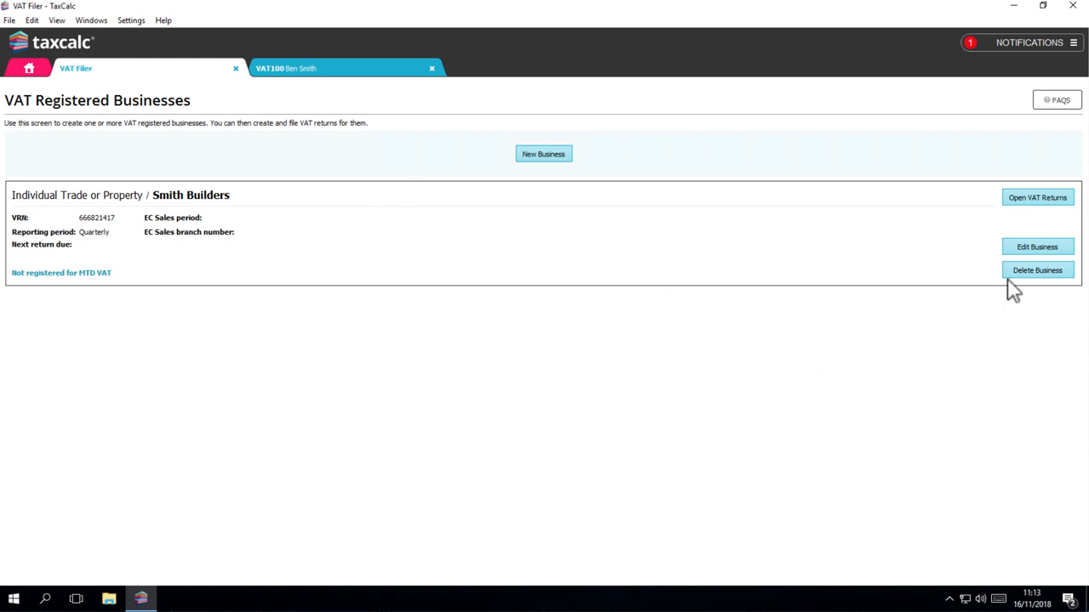
Set 'Business enrolled for MTD VAT?' to Yes in Smith Builders' profile and save.
click(1037, 247)
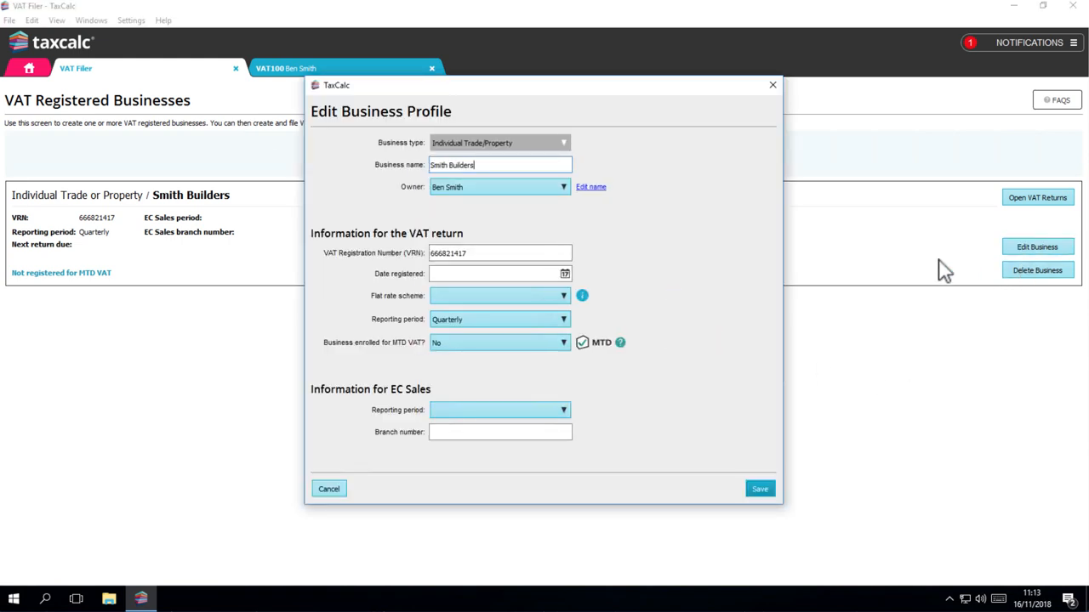
click(499, 342)
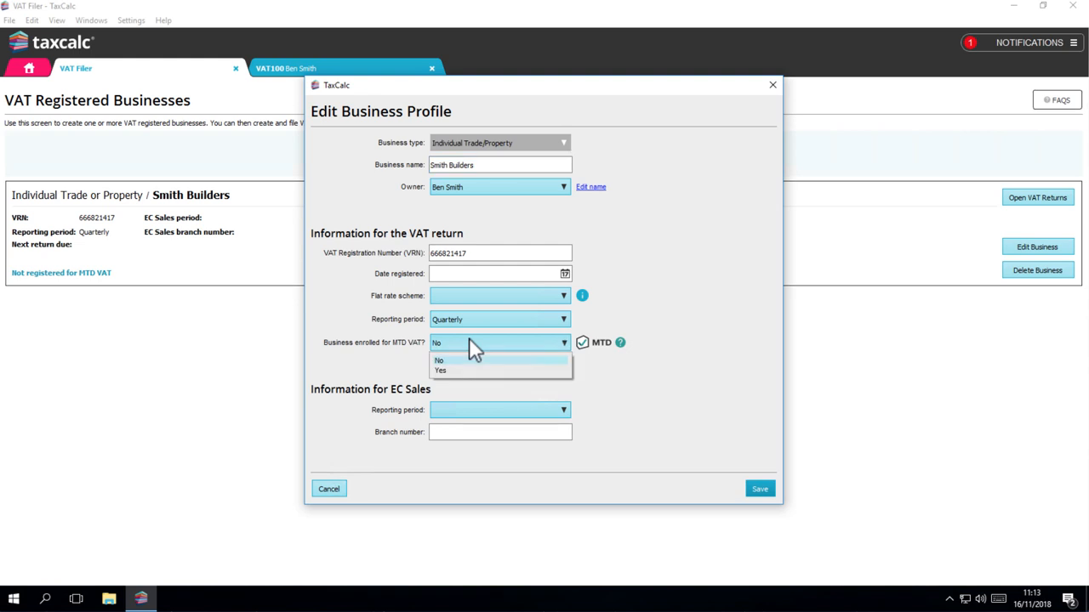
click(441, 370)
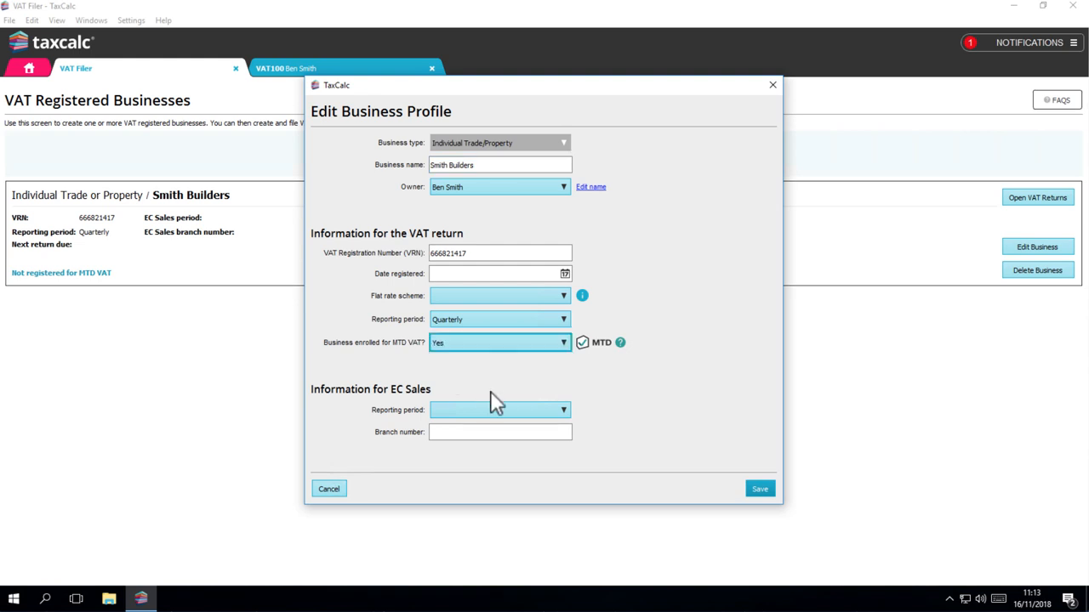
click(758, 488)
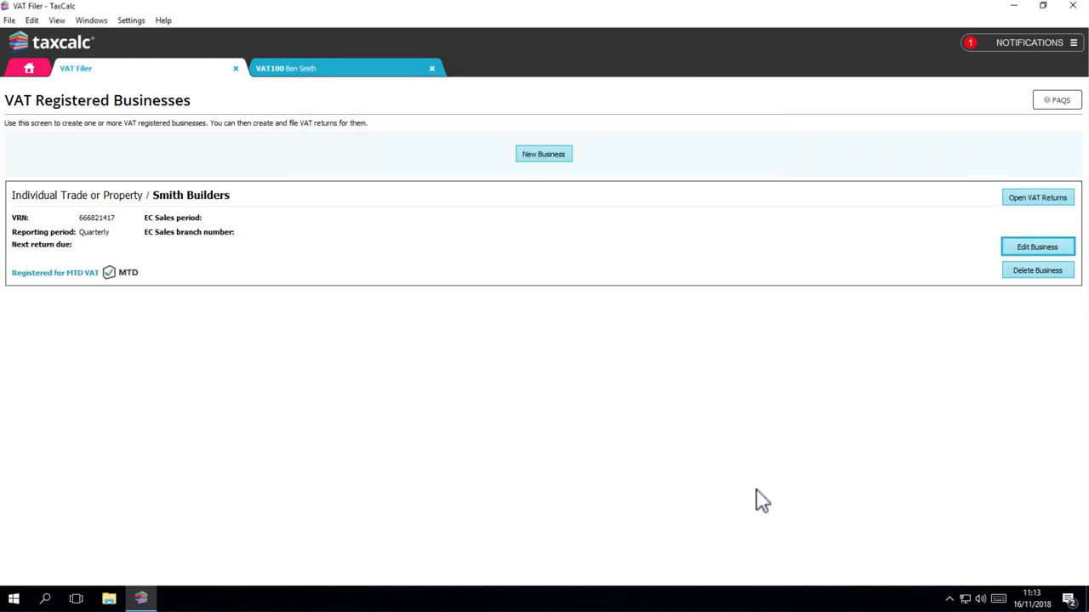
Reopen Smith Builders' VAT periods and request fetching periods from HMRC.
click(1036, 197)
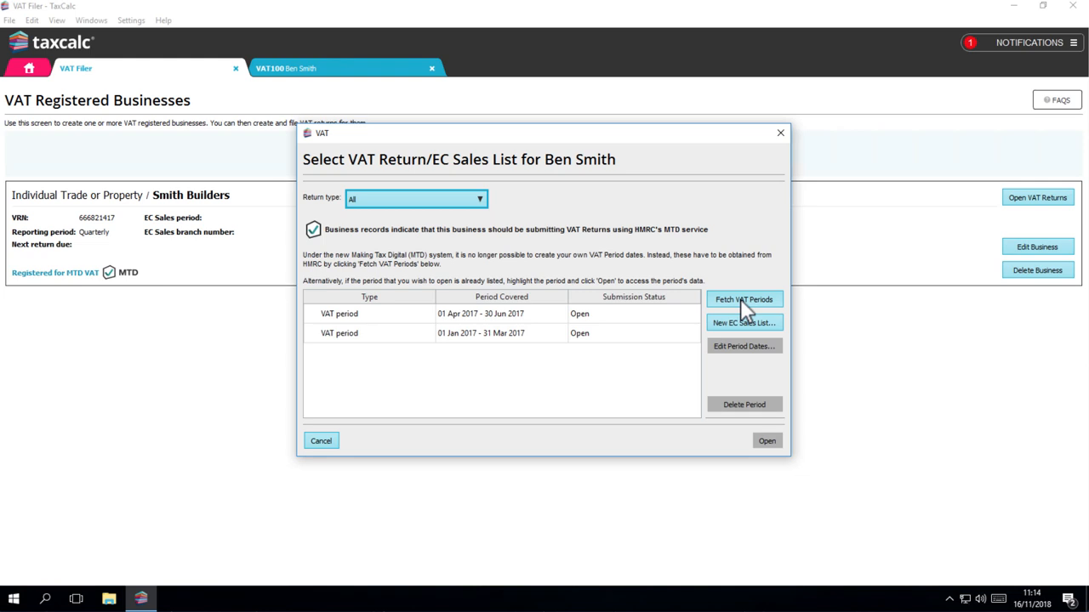
click(744, 298)
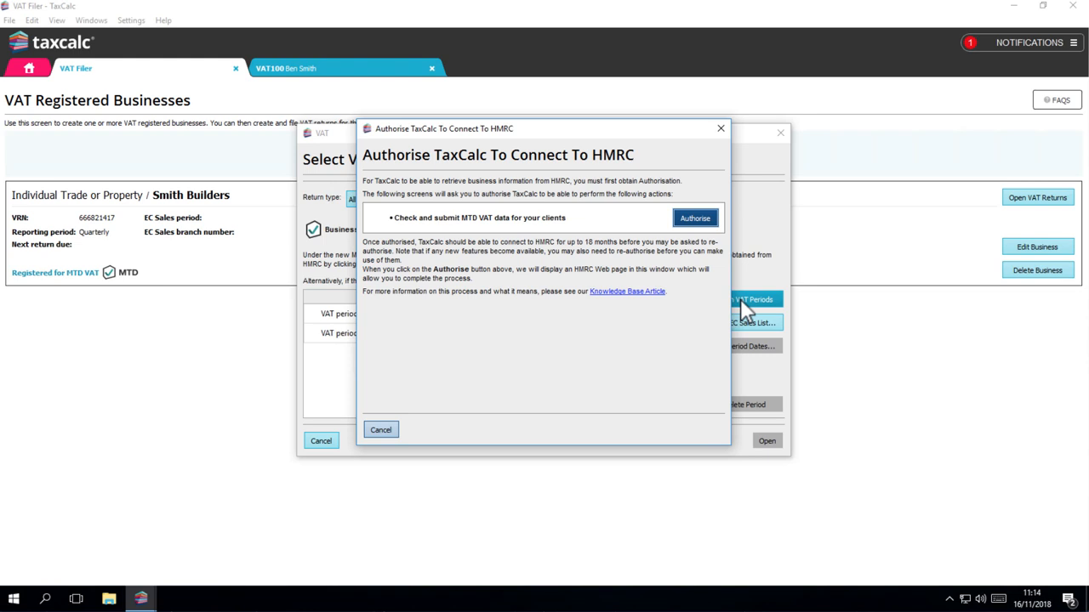
mouse_move(711, 240)
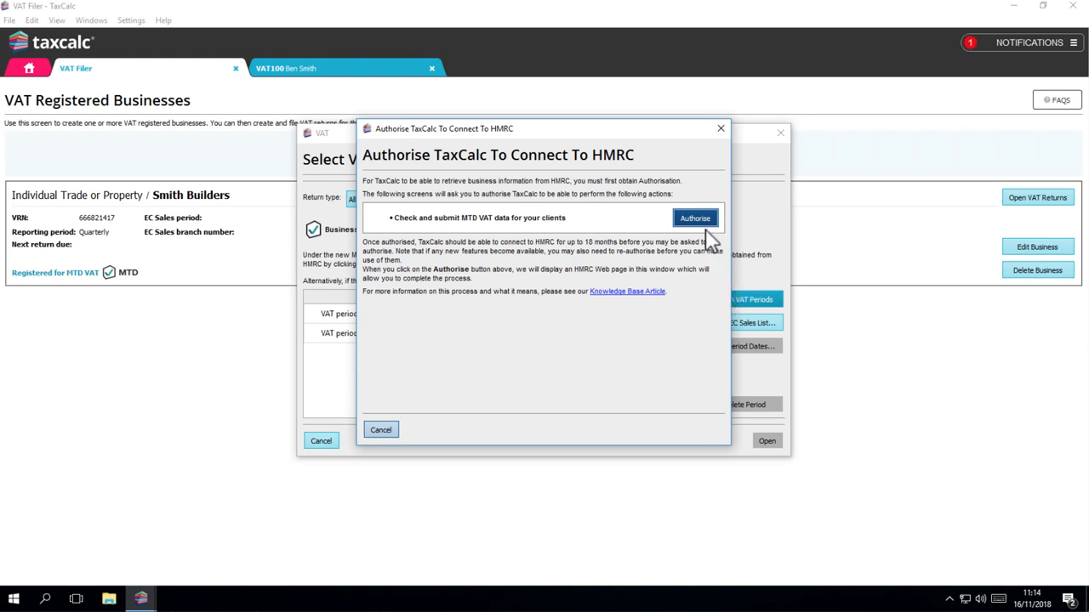
Sign in with Government Gateway credentials and grant TaxCalc authority over VAT information.
click(695, 218)
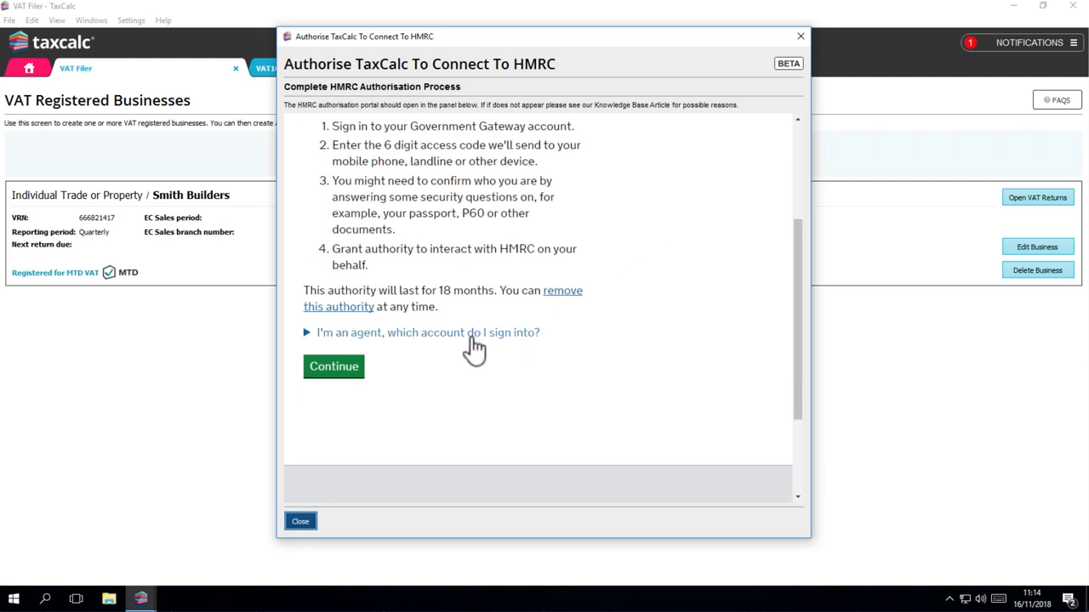
click(333, 366)
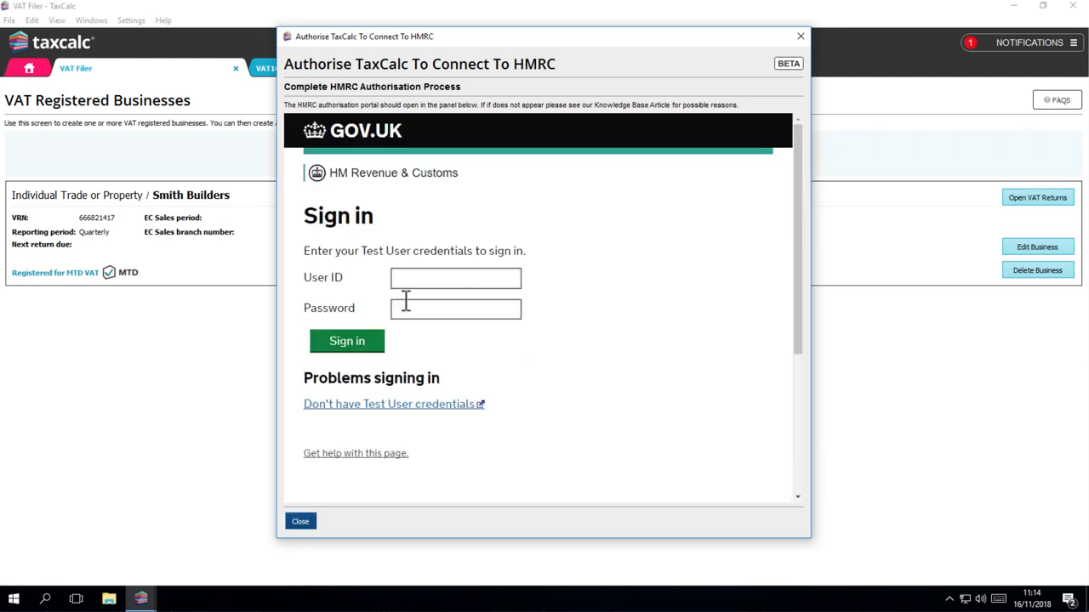
click(456, 277)
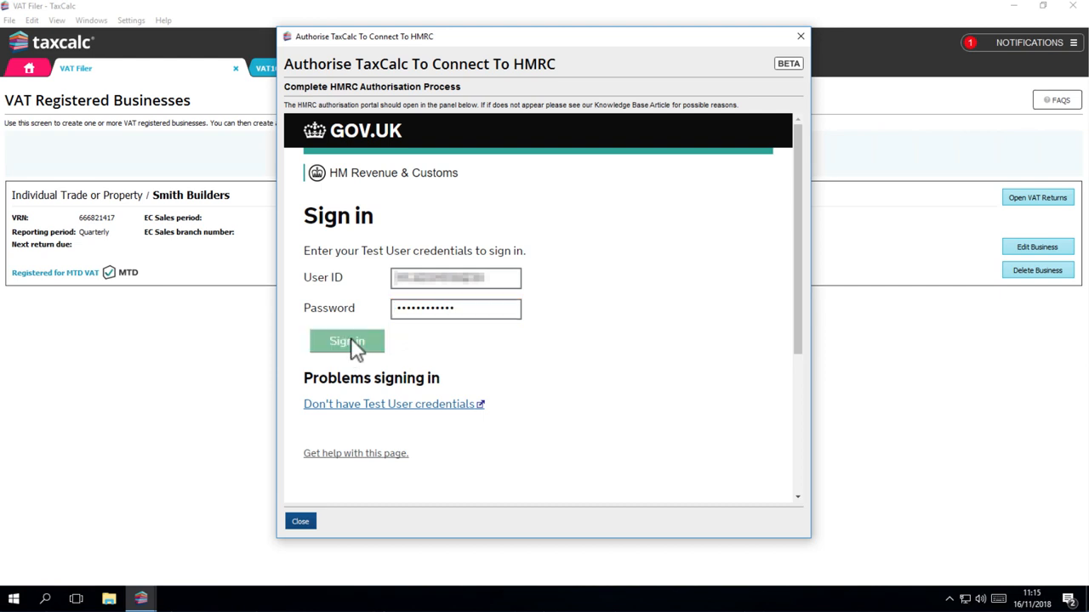
click(346, 341)
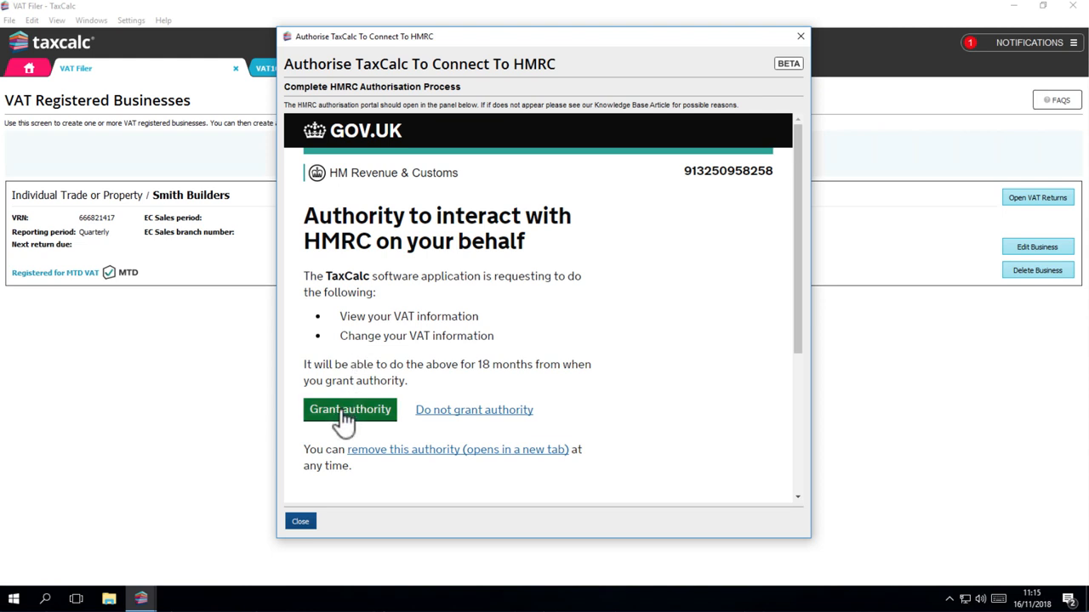
click(349, 409)
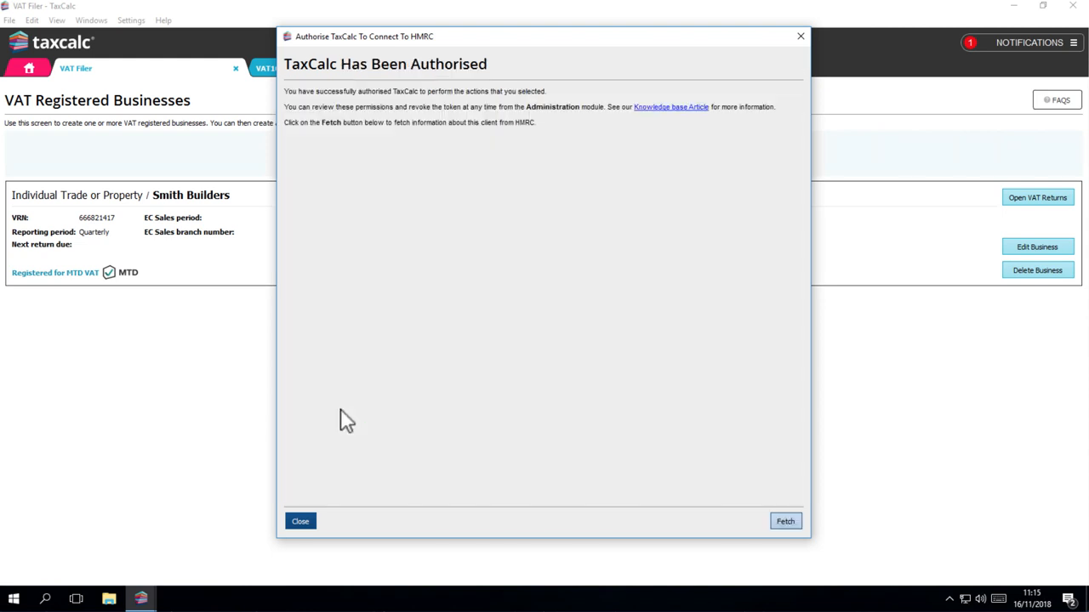
mouse_move(425, 476)
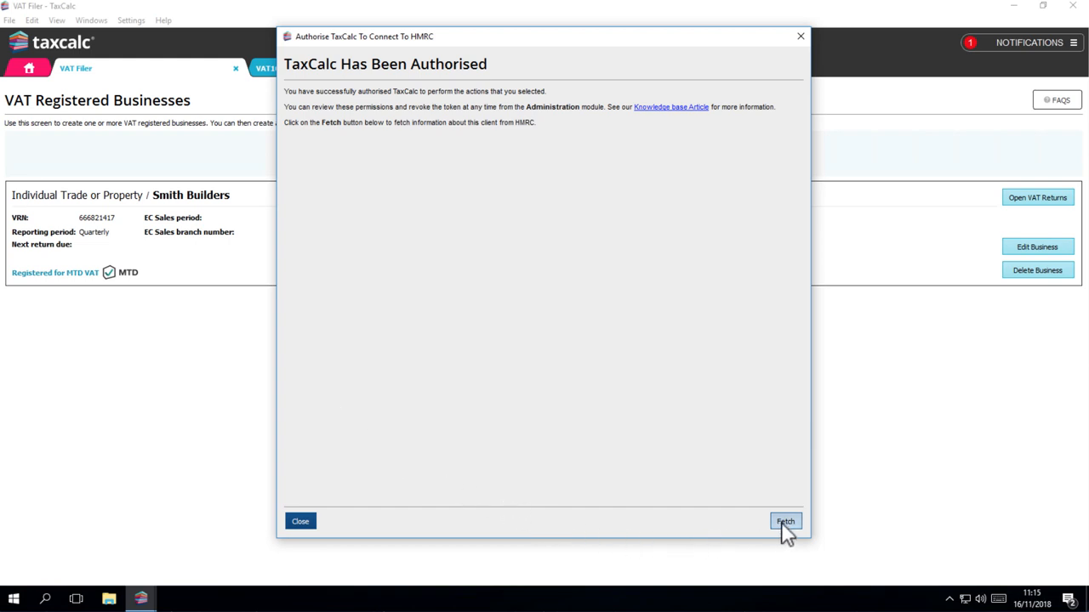
Open the VAT Obligations search from the authorisation confirmation window.
click(784, 522)
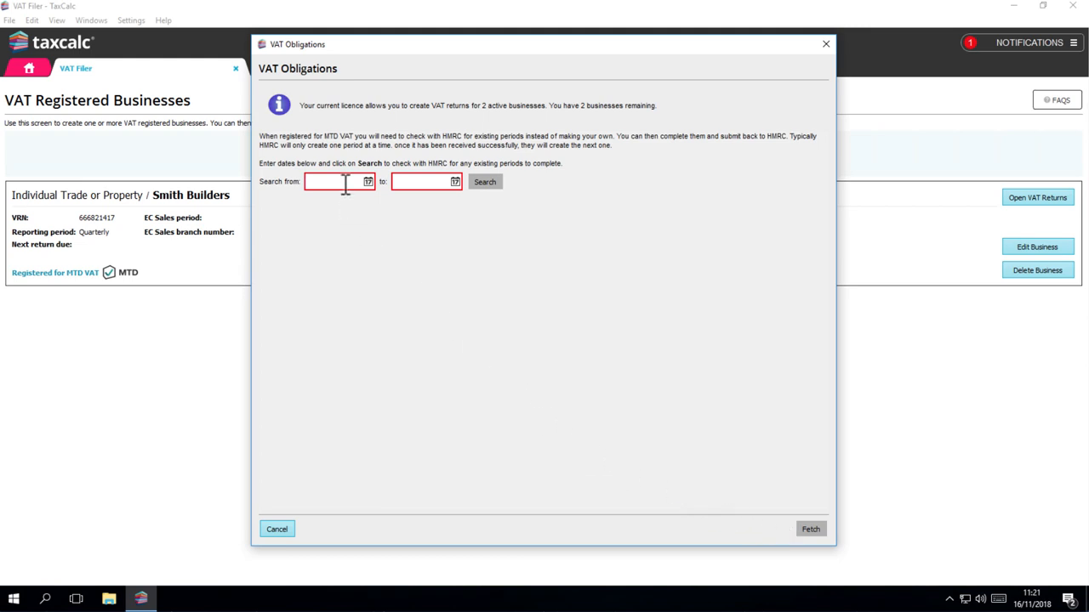
Search HMRC obligations from 01/01/2017 to 30/06/2017.
text(010120)
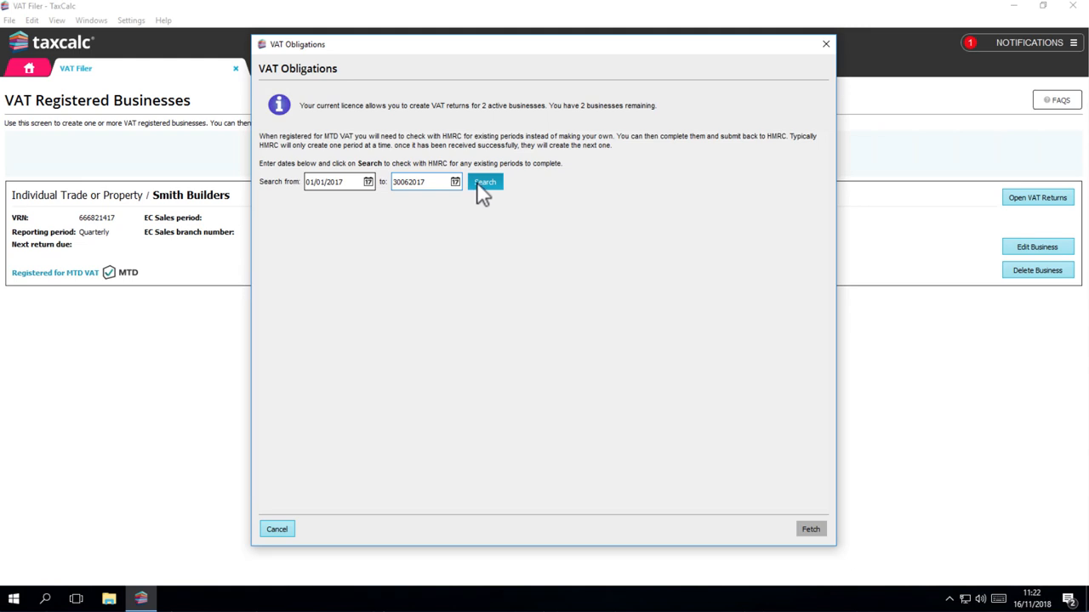
click(484, 181)
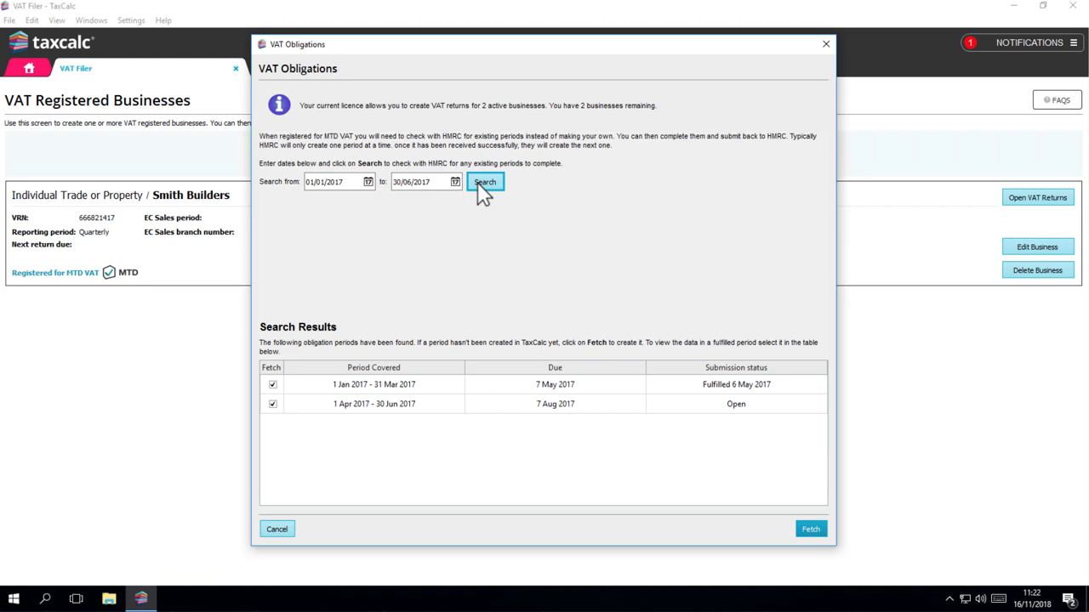
mouse_move(569, 286)
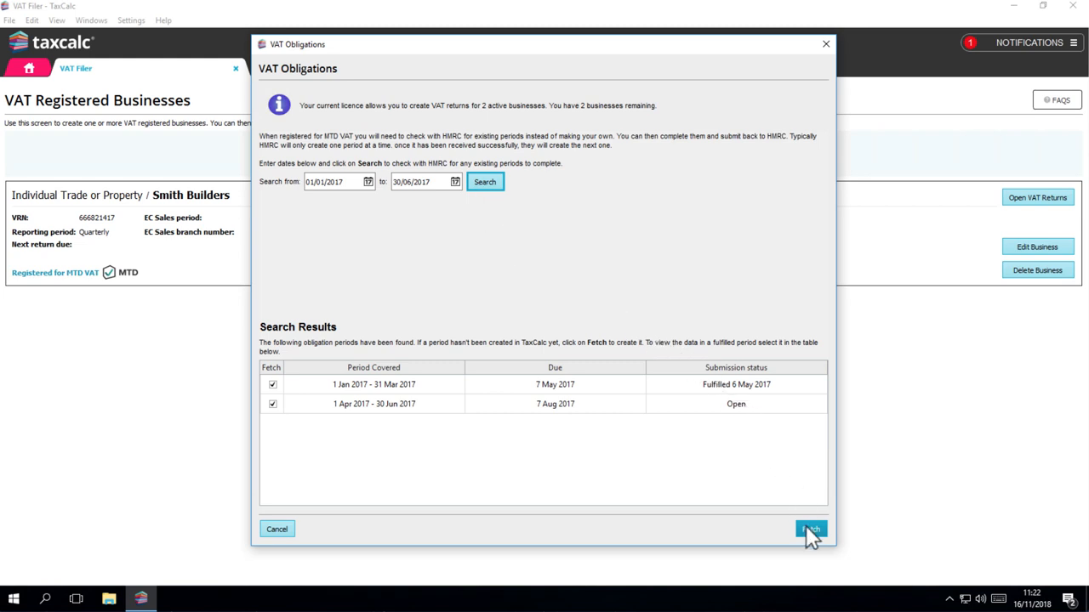
Fetch both found periods and open the 01 Apr–30 Jun 2017 VAT100 return.
click(809, 529)
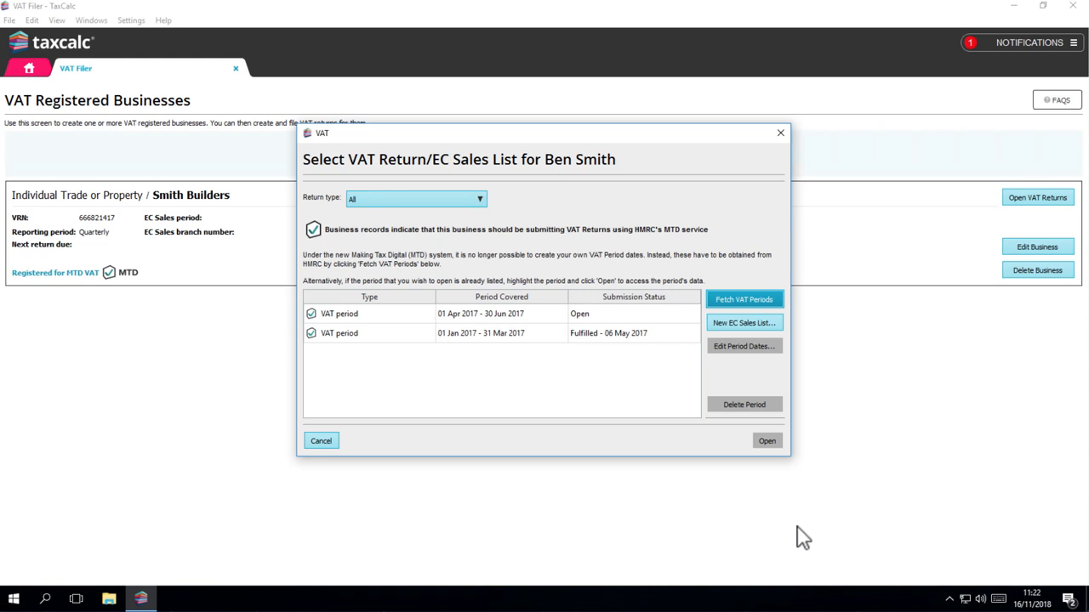
mouse_move(596, 326)
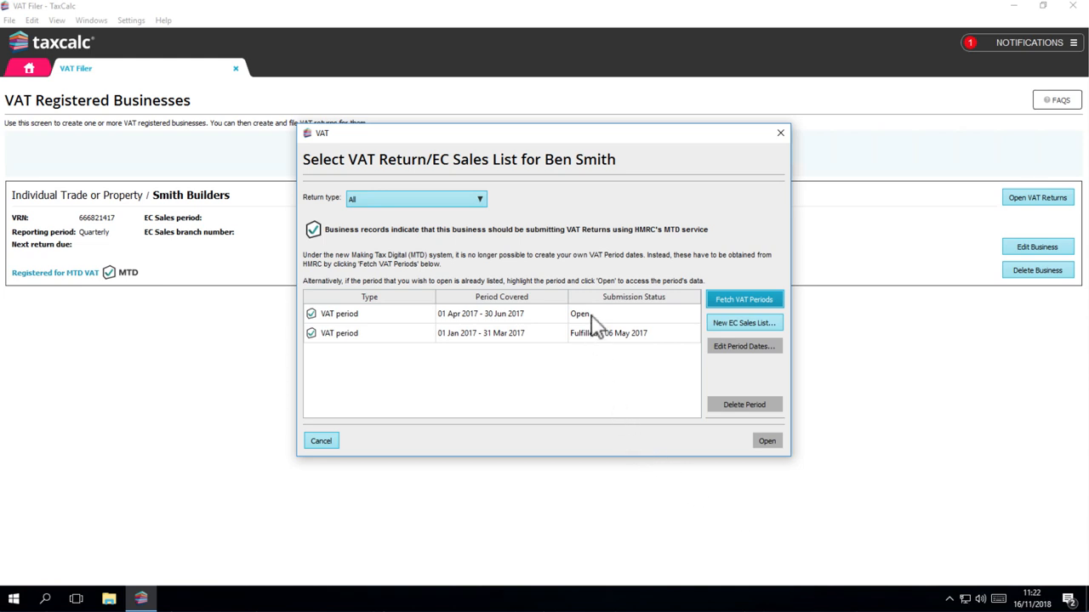
click(481, 314)
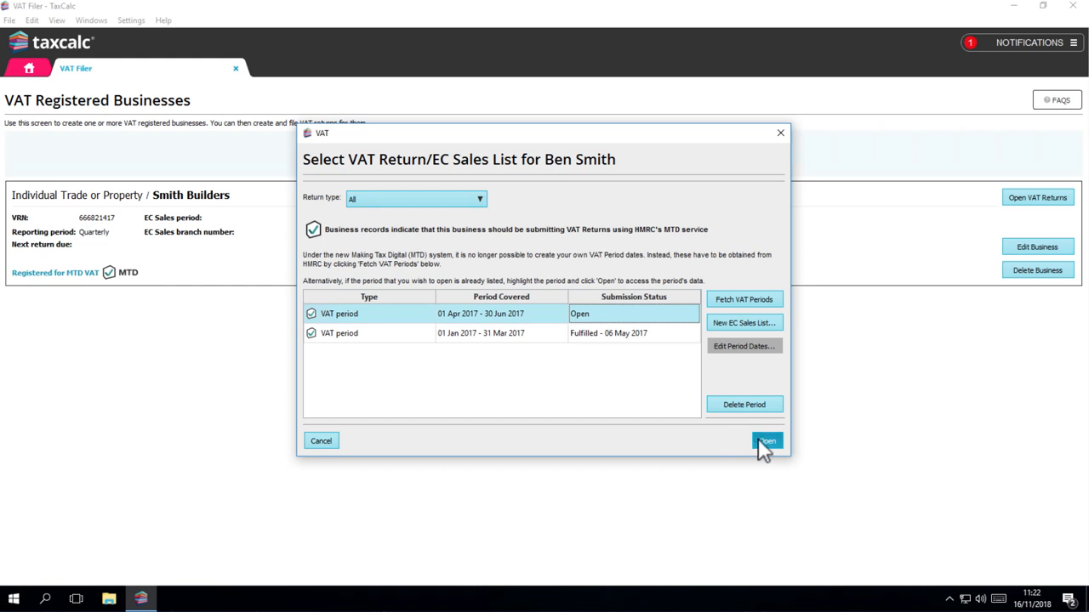
click(766, 441)
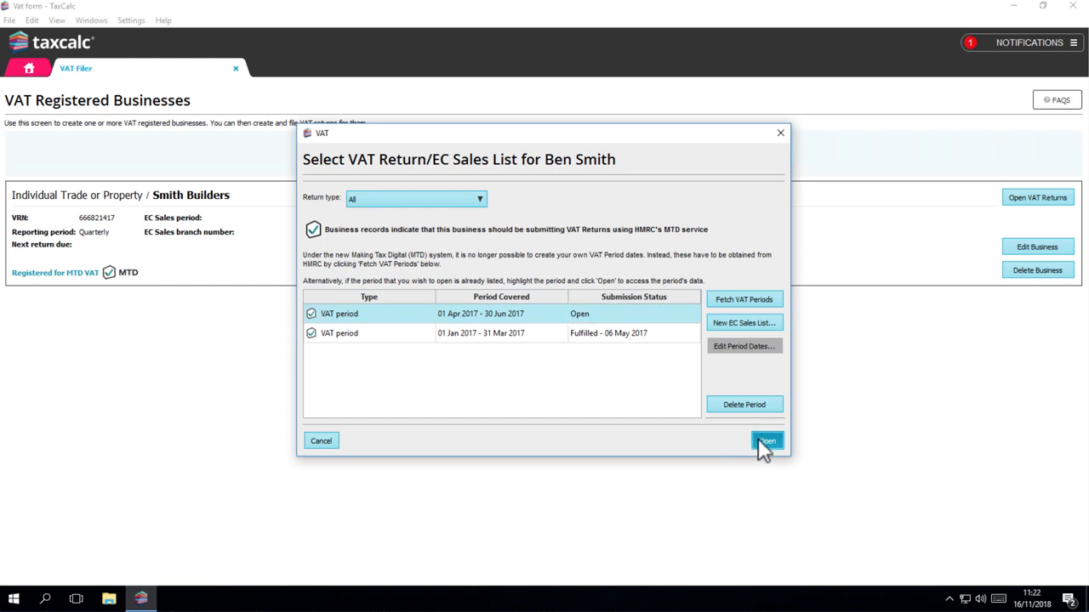
click(766, 441)
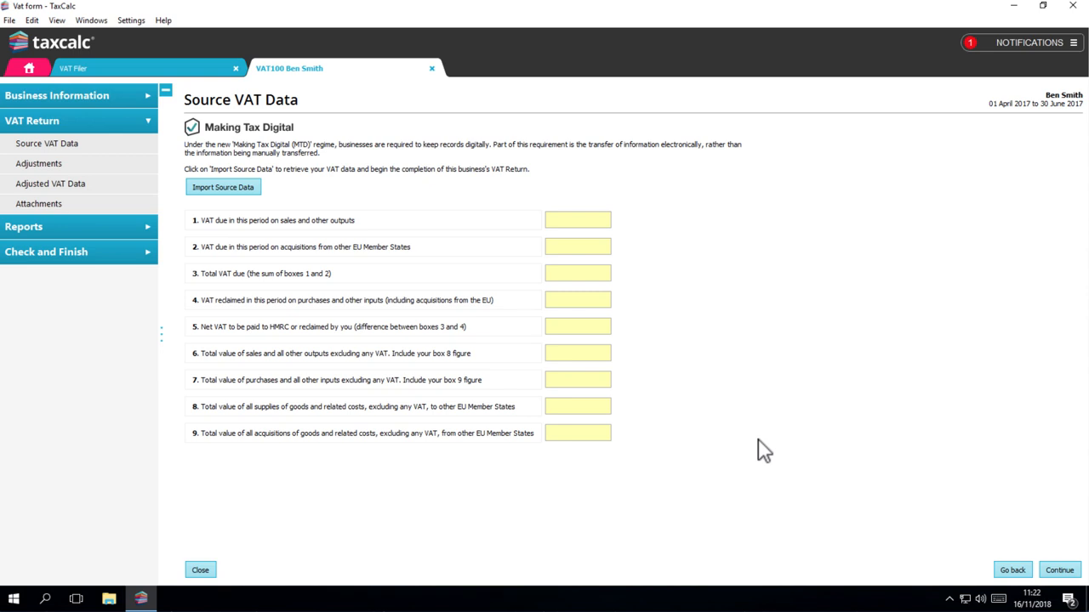